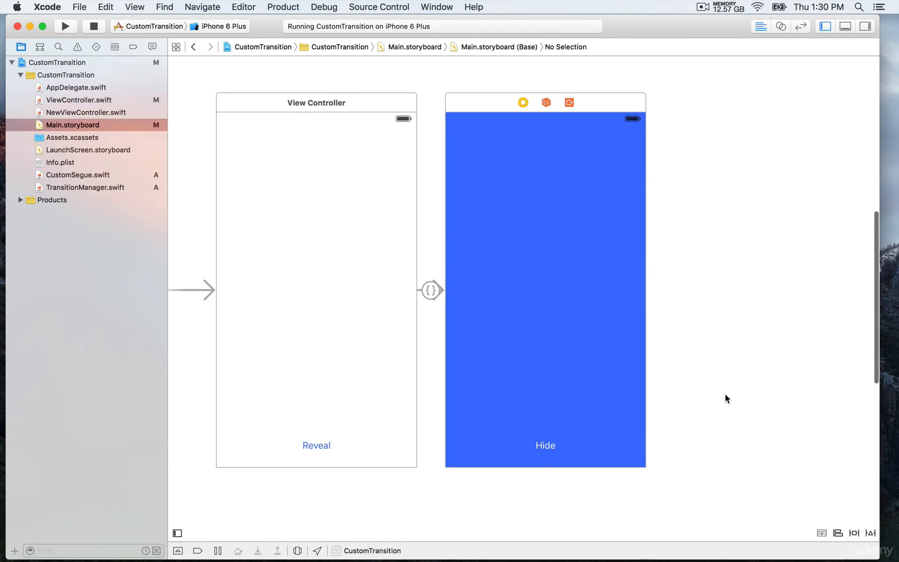
# Place the storyboard's New View Controller beside NewViewController.swift in the Assistant Editor
pyautogui.click(85, 113)
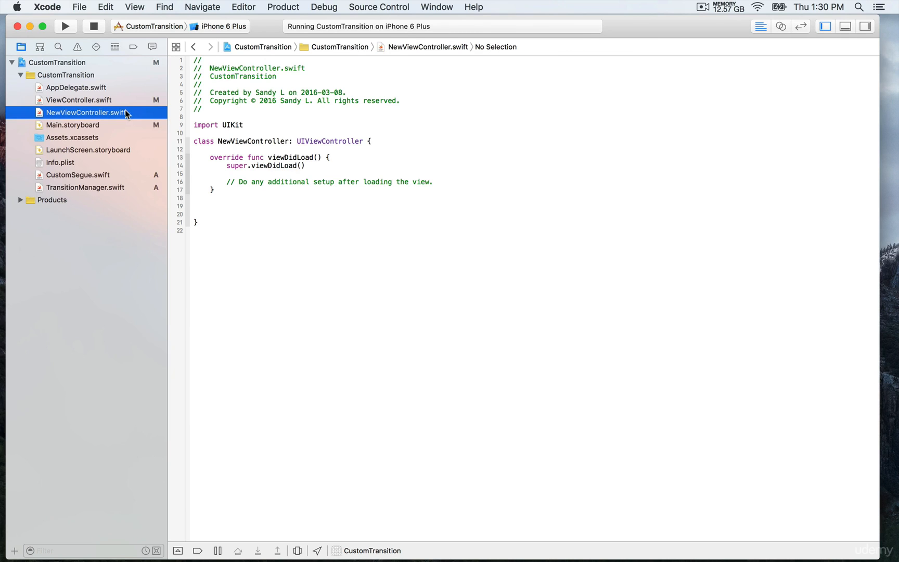
pyautogui.click(73, 125)
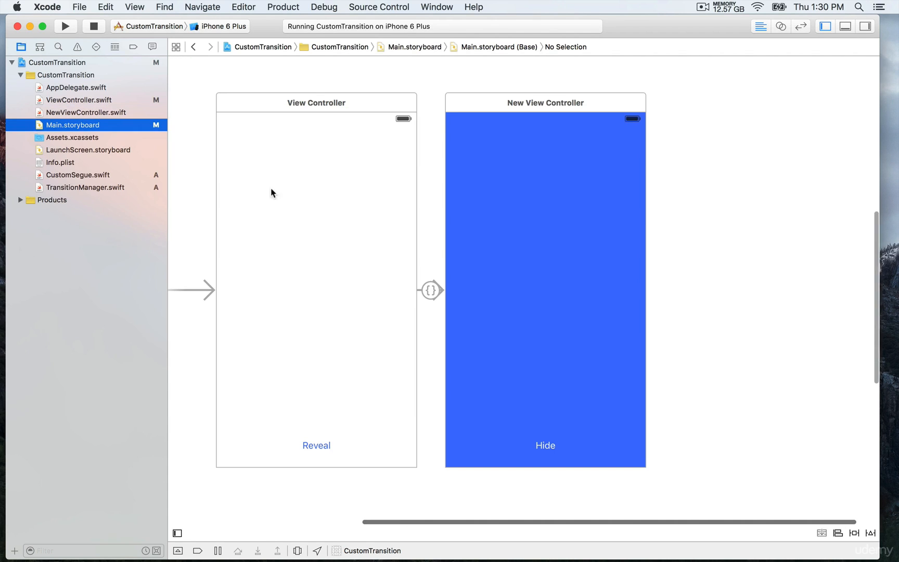
pyautogui.click(781, 27)
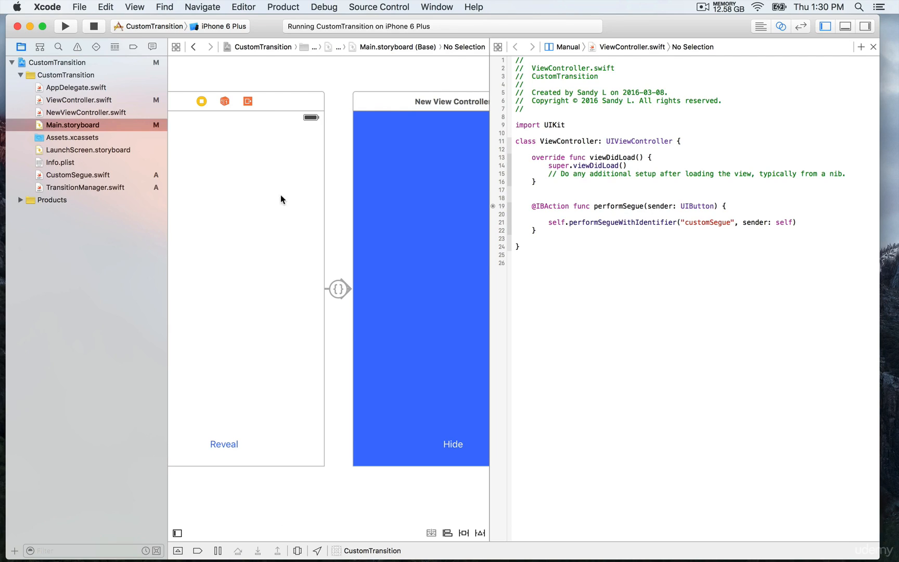
pyautogui.moveTo(99, 114)
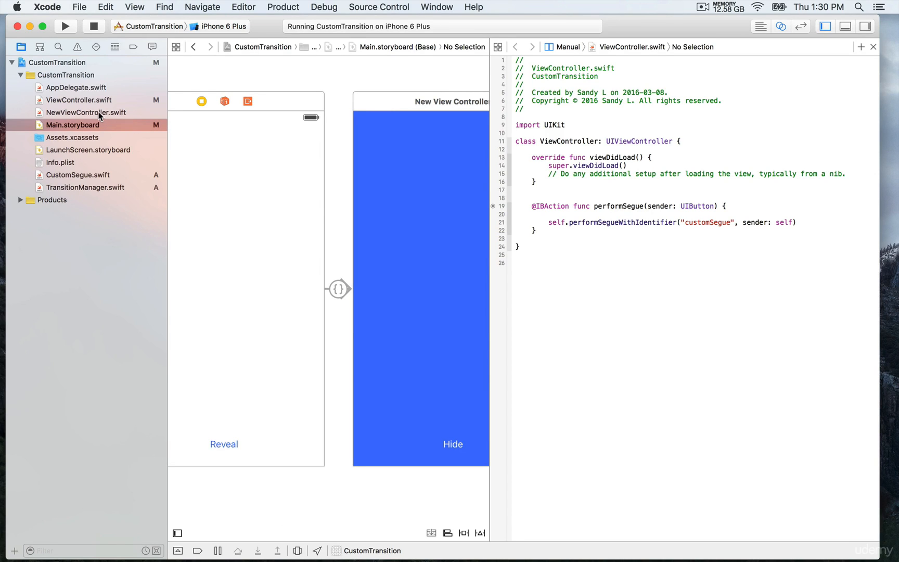
pyautogui.click(90, 112)
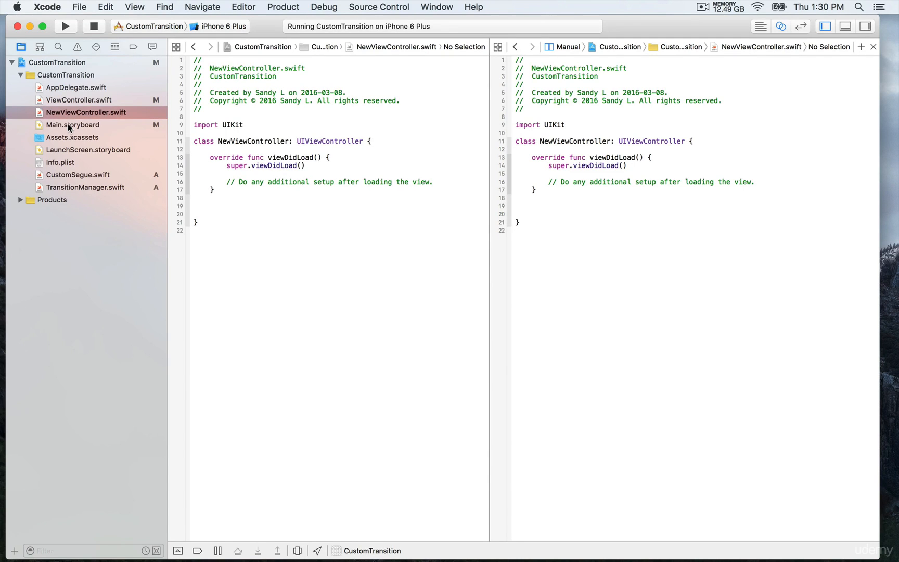
pyautogui.click(73, 124)
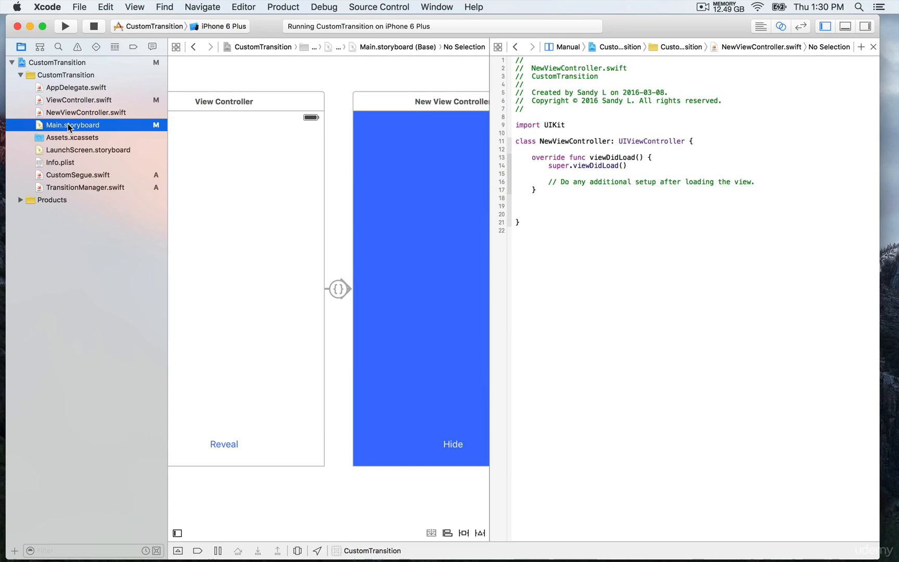
pyautogui.moveTo(90, 114)
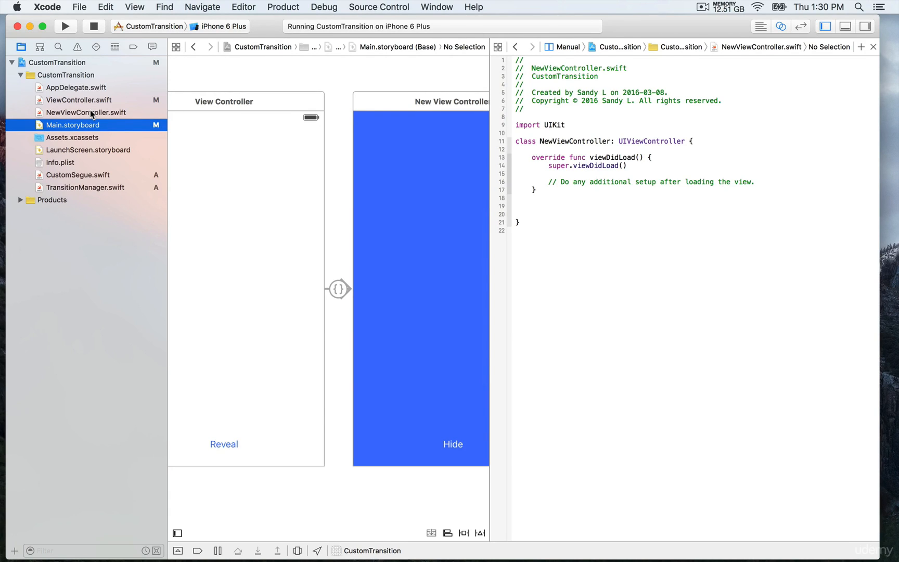
pyautogui.click(88, 113)
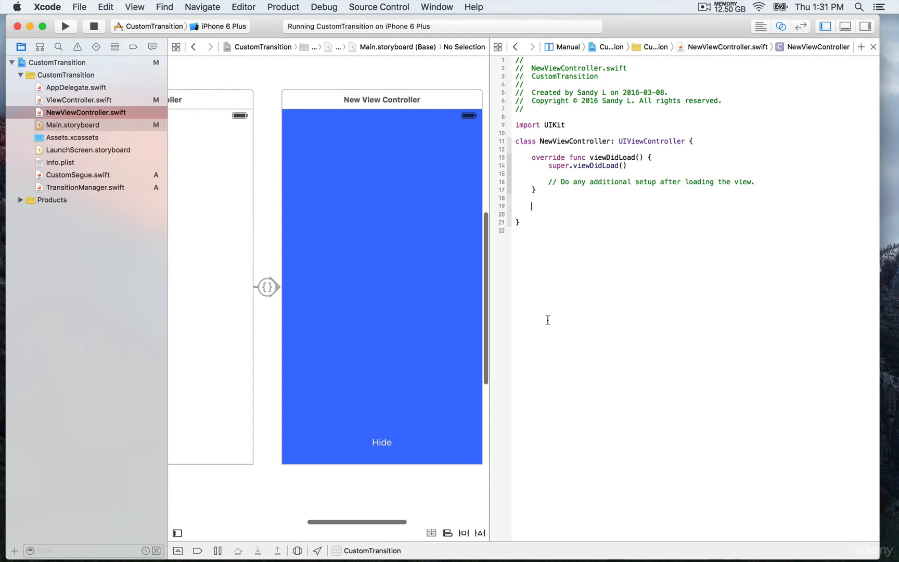
# Connect the Hide button to a new 'hide' action with a UIButton sender
pyautogui.click(382, 442)
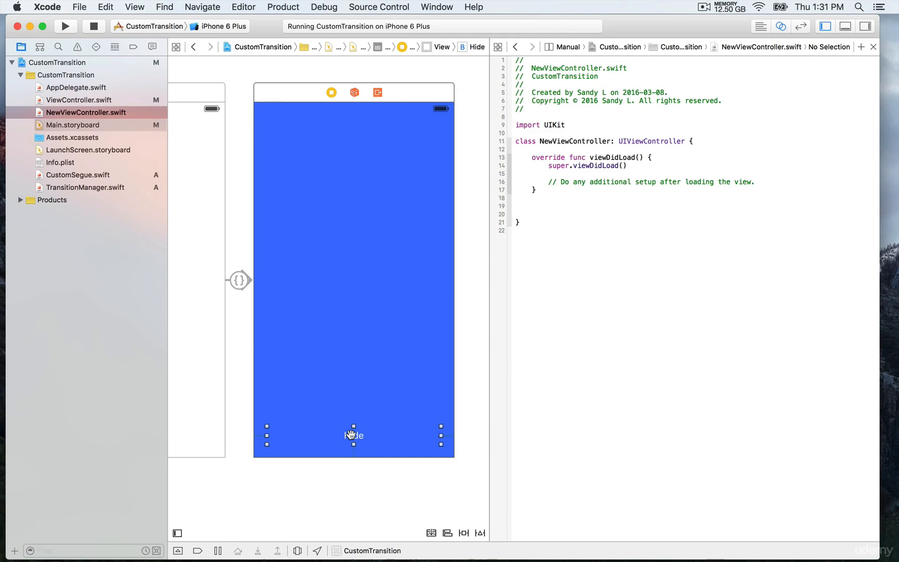
pyautogui.moveTo(354, 435); pyautogui.dragTo(495, 311)
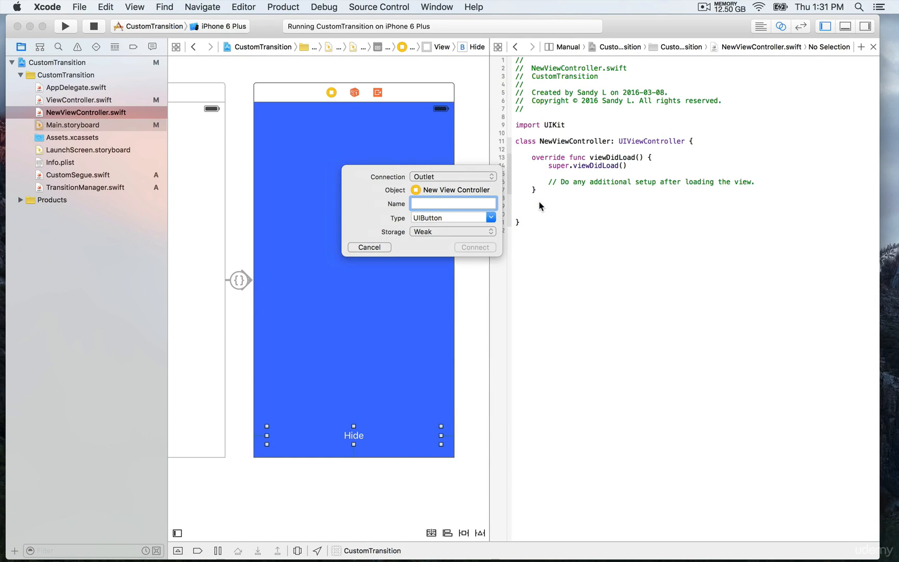
pyautogui.click(453, 176)
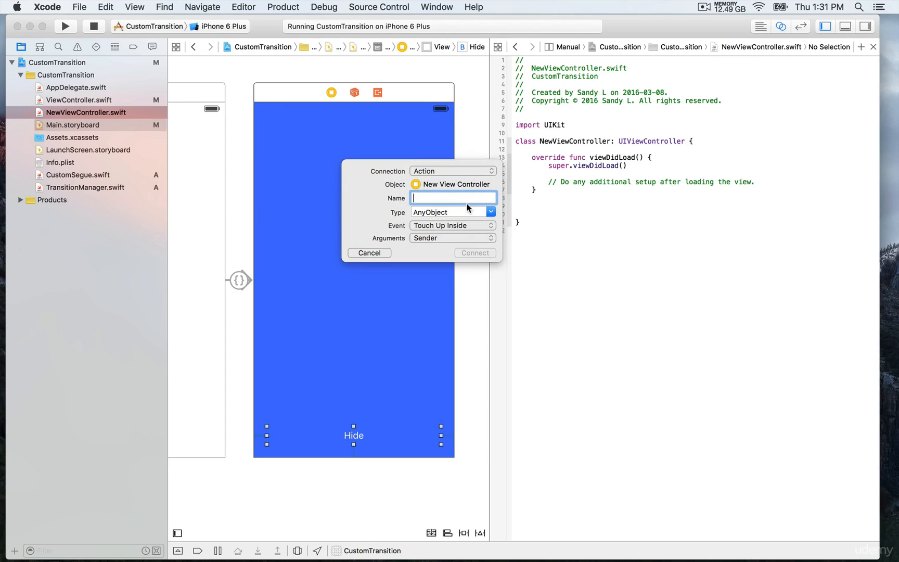
pyautogui.moveTo(464, 195)
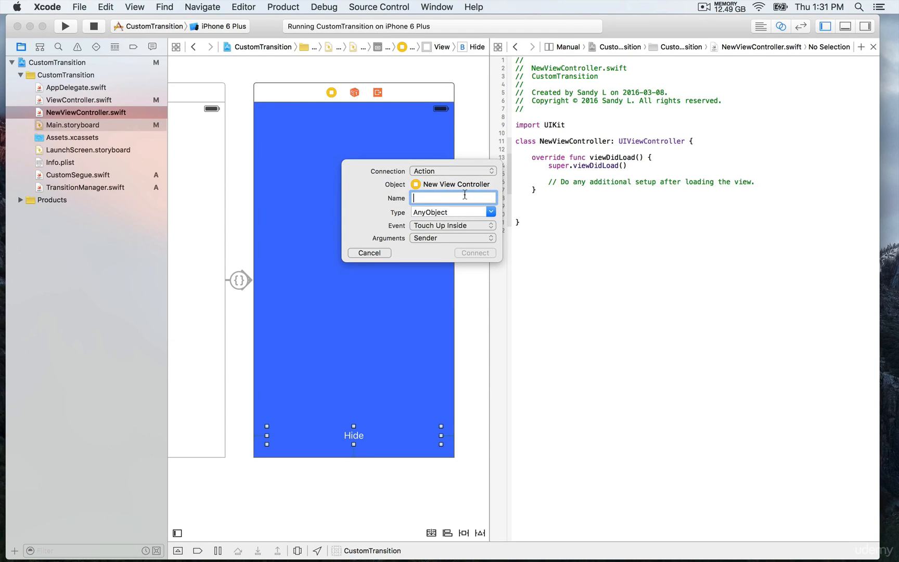
pyautogui.write('hide')
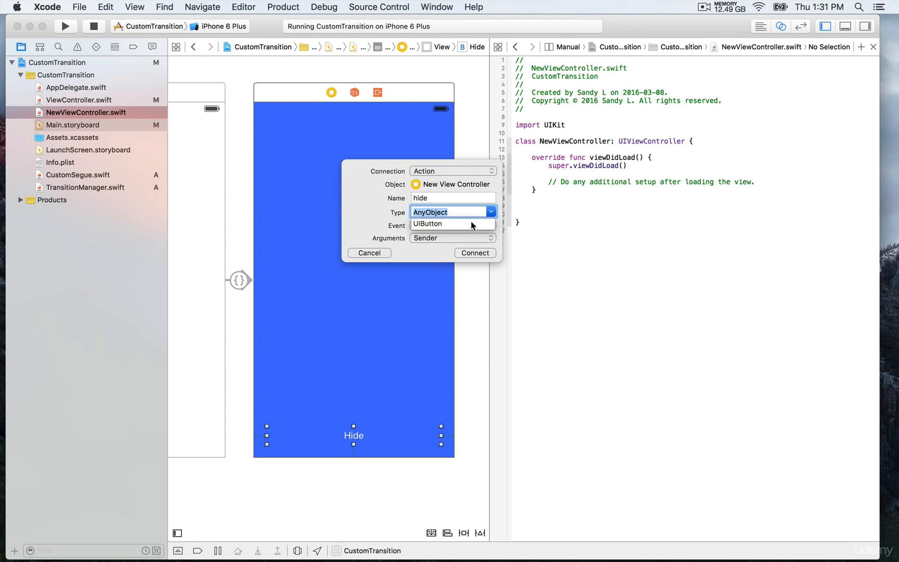
pyautogui.click(427, 224)
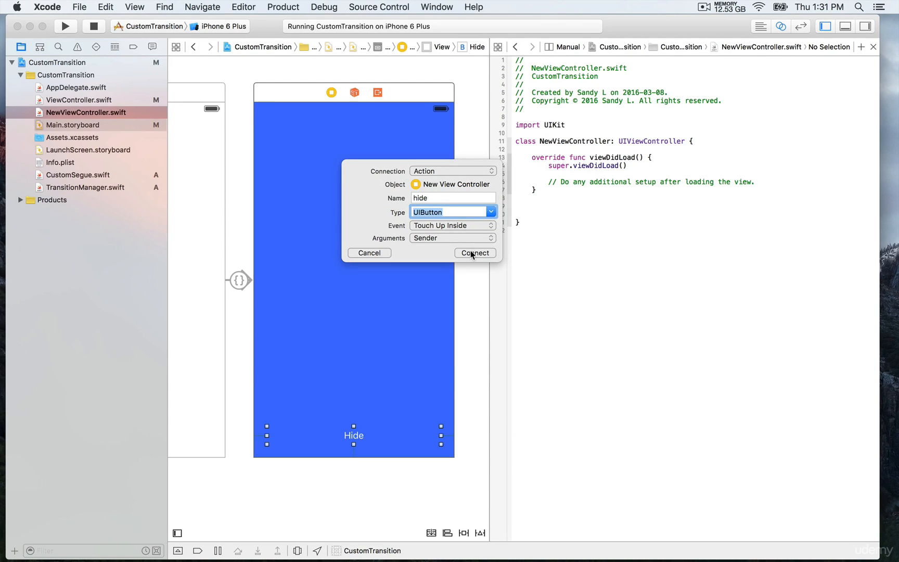
pyautogui.click(474, 253)
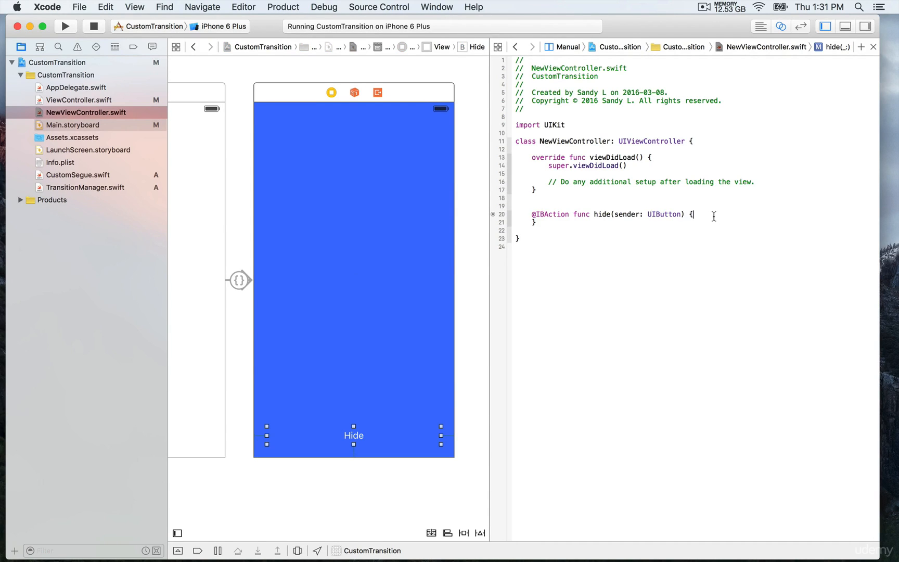
# Add self.dismissViewControllerAnimated(true, completion: nil) inside hide()
pyautogui.write('self.')
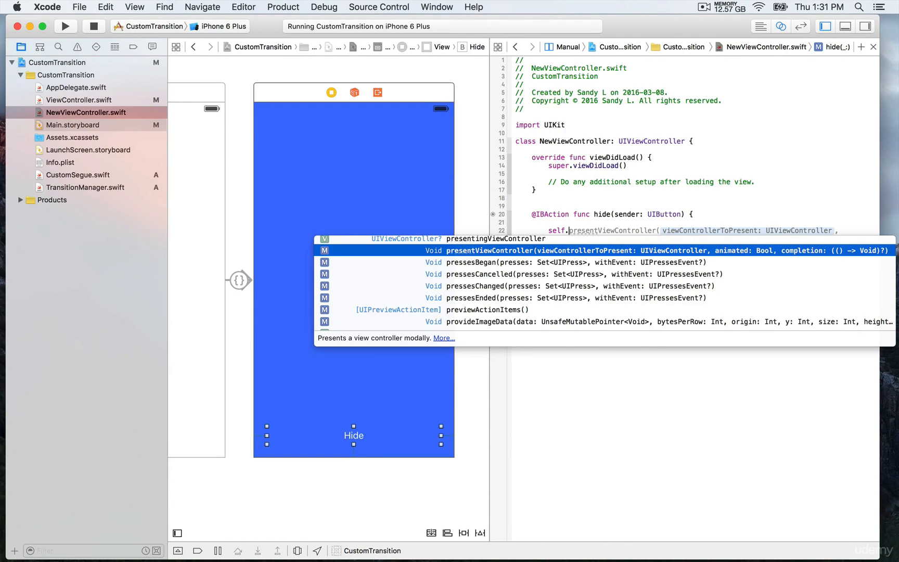
pyautogui.write('d')
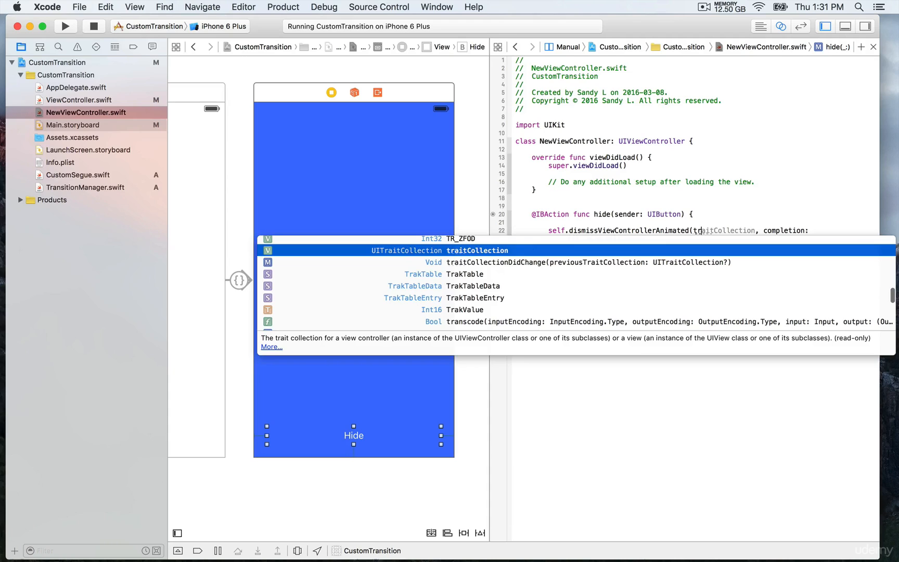
pyautogui.press('Return')
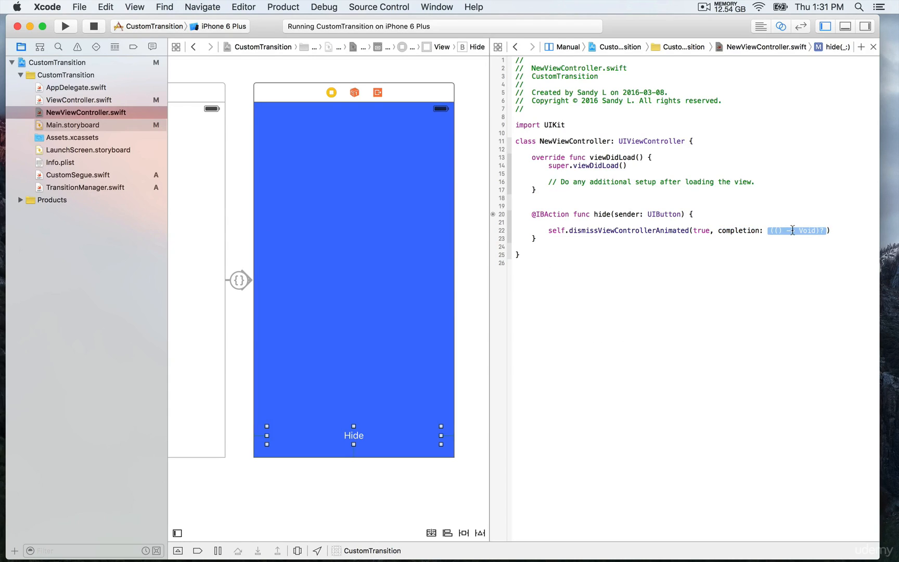
pyautogui.write('nil')
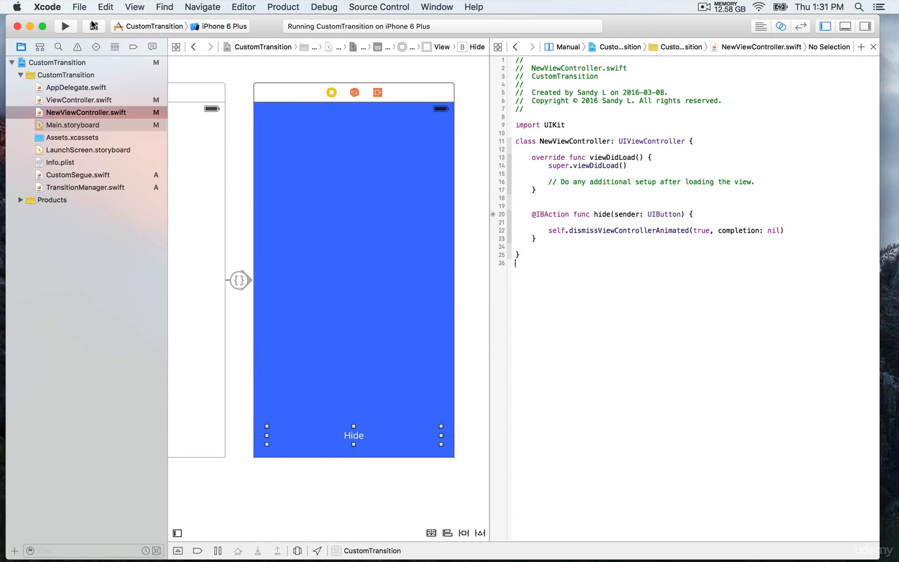
# Run the app in Simulator and tap Reveal, then Hide, to test the dismissal
pyautogui.click(66, 26)
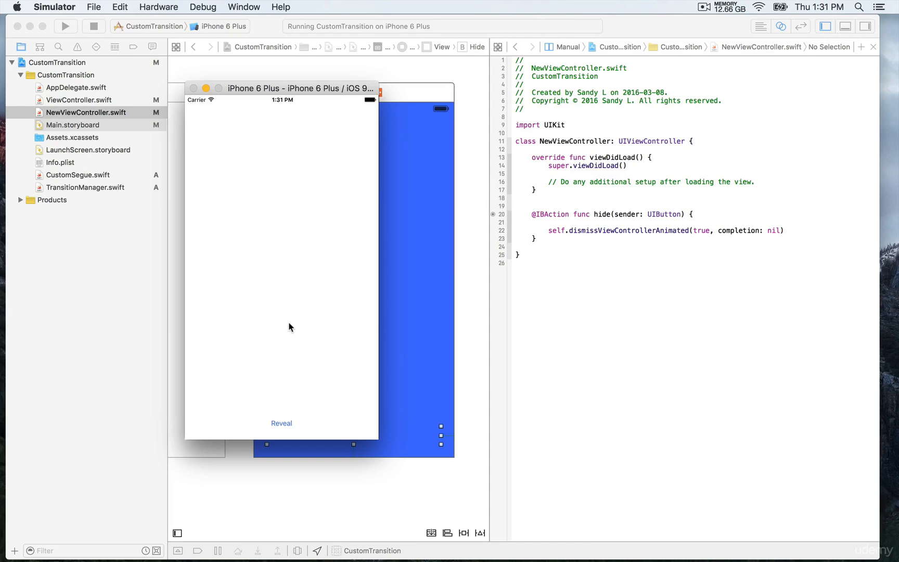
pyautogui.click(281, 424)
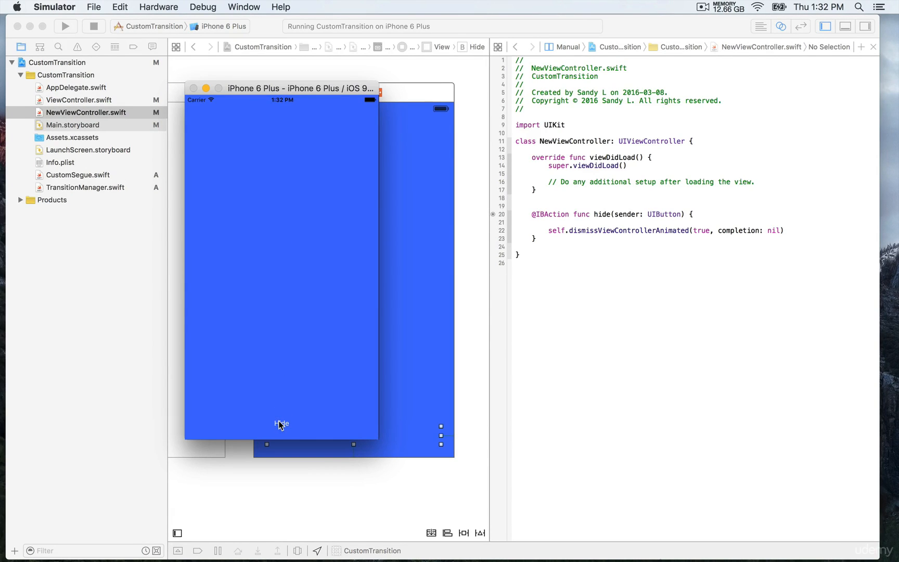
pyautogui.click(282, 424)
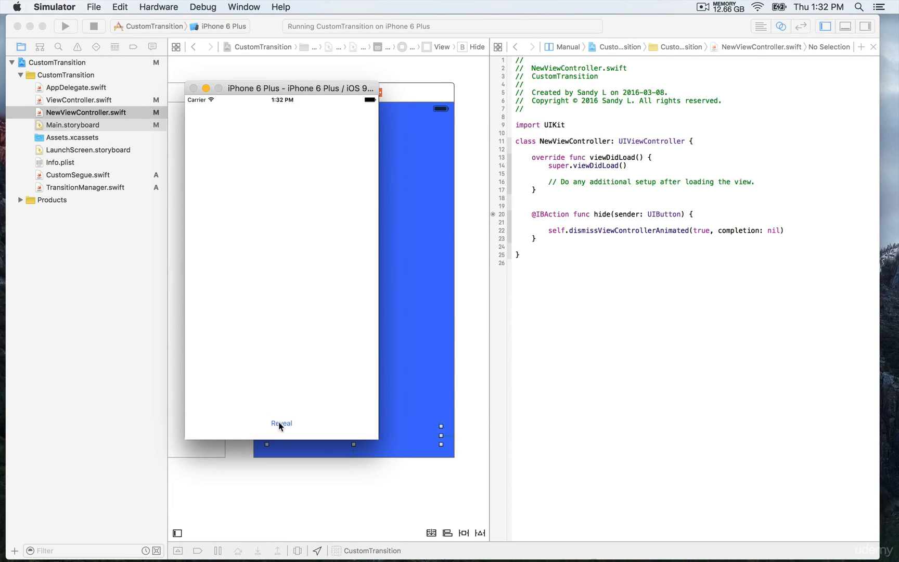